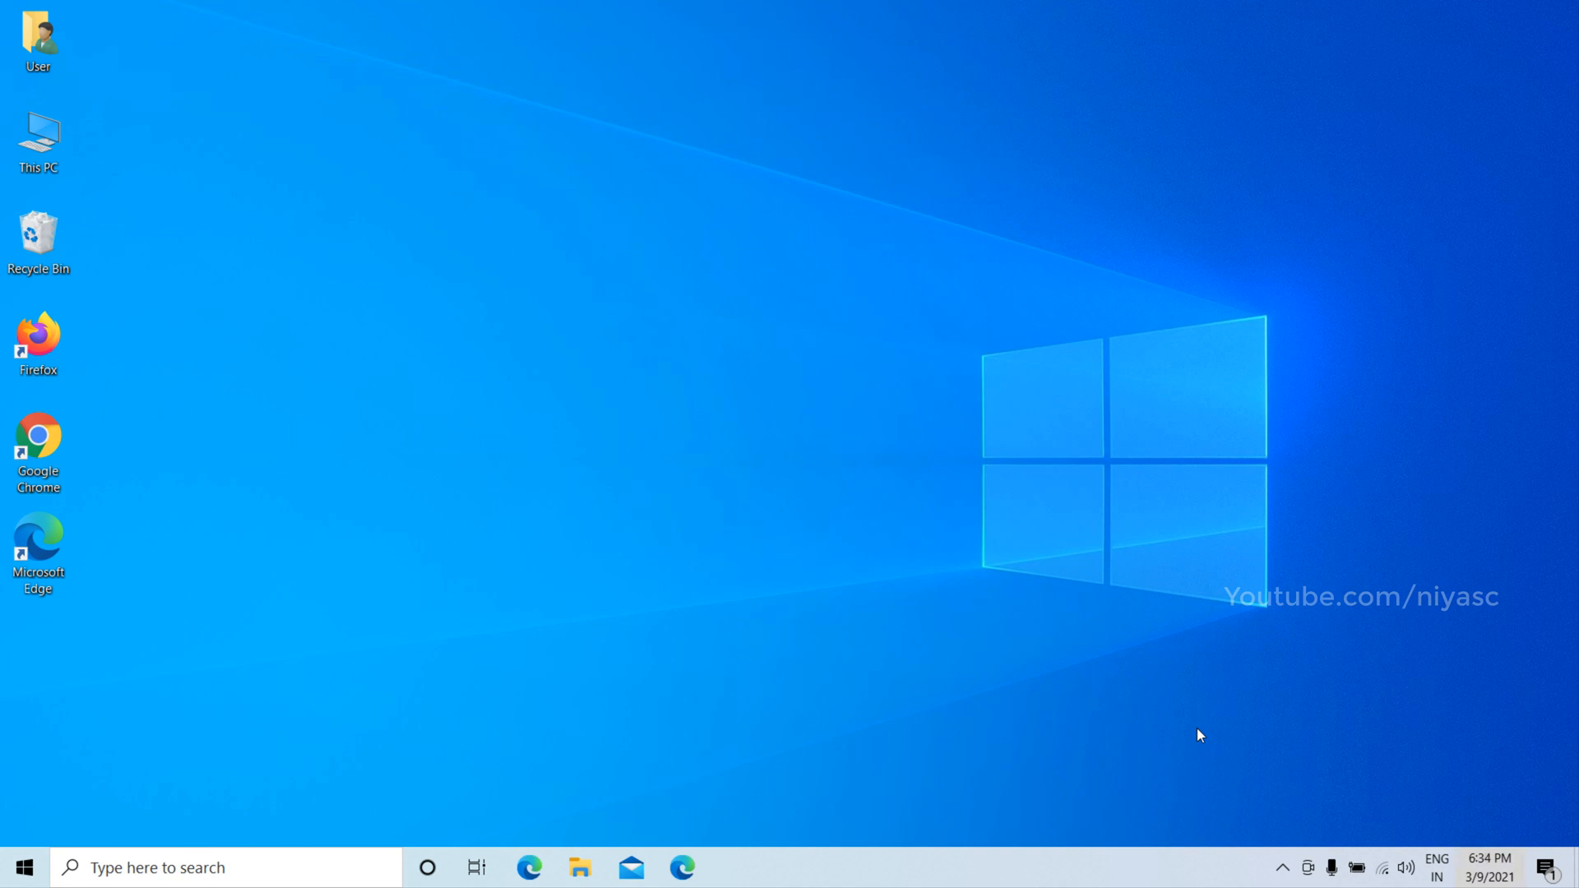
mouse_move(1095, 734)
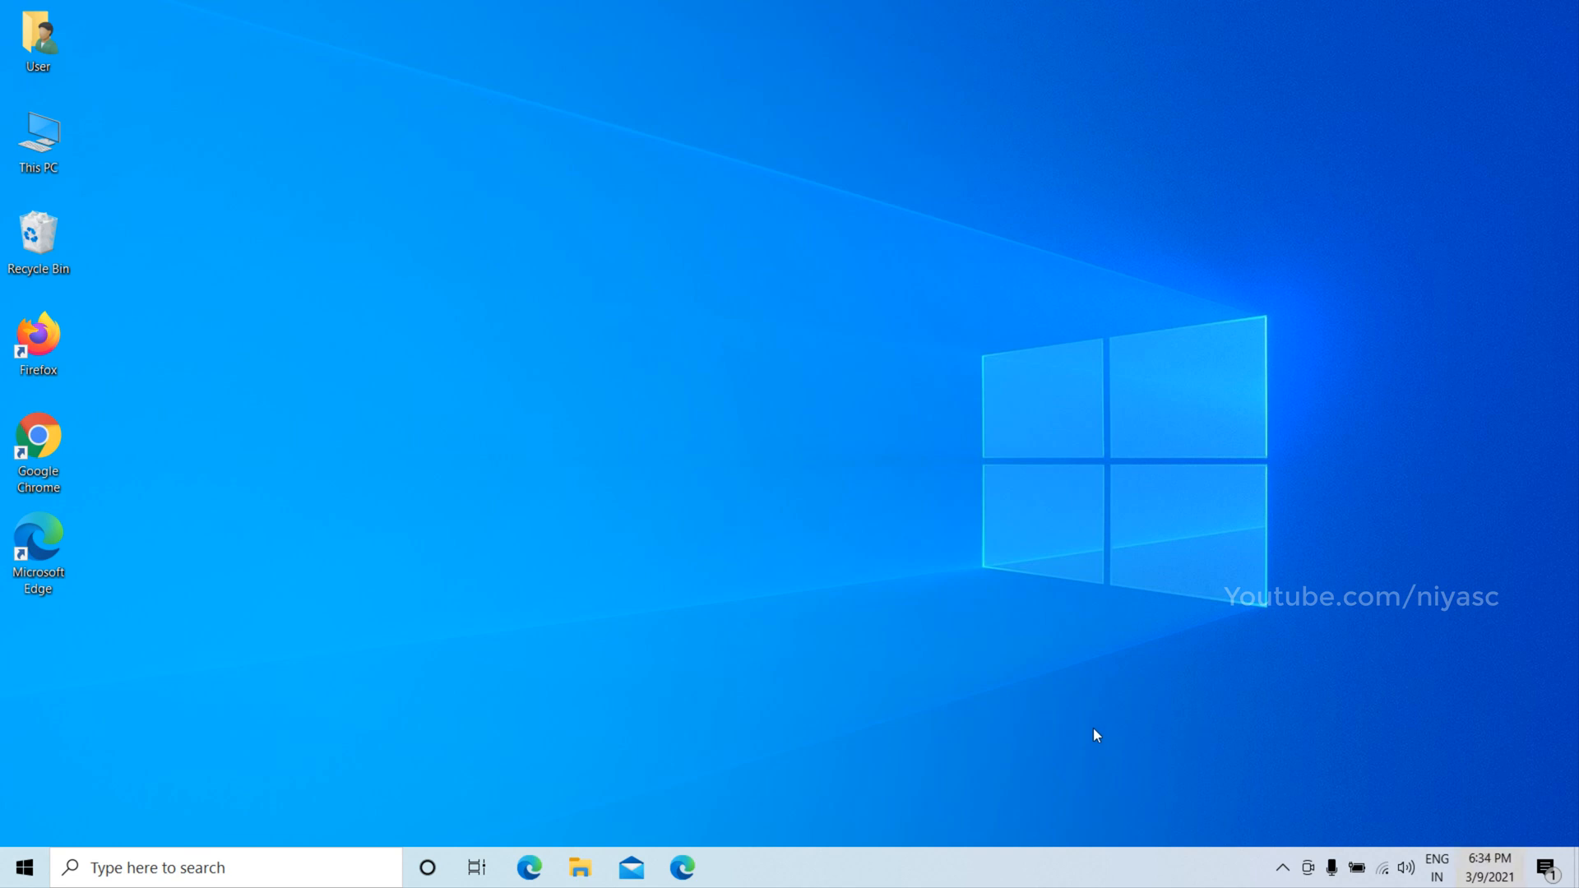
Bring up the Start menu from the taskbar
click(22, 867)
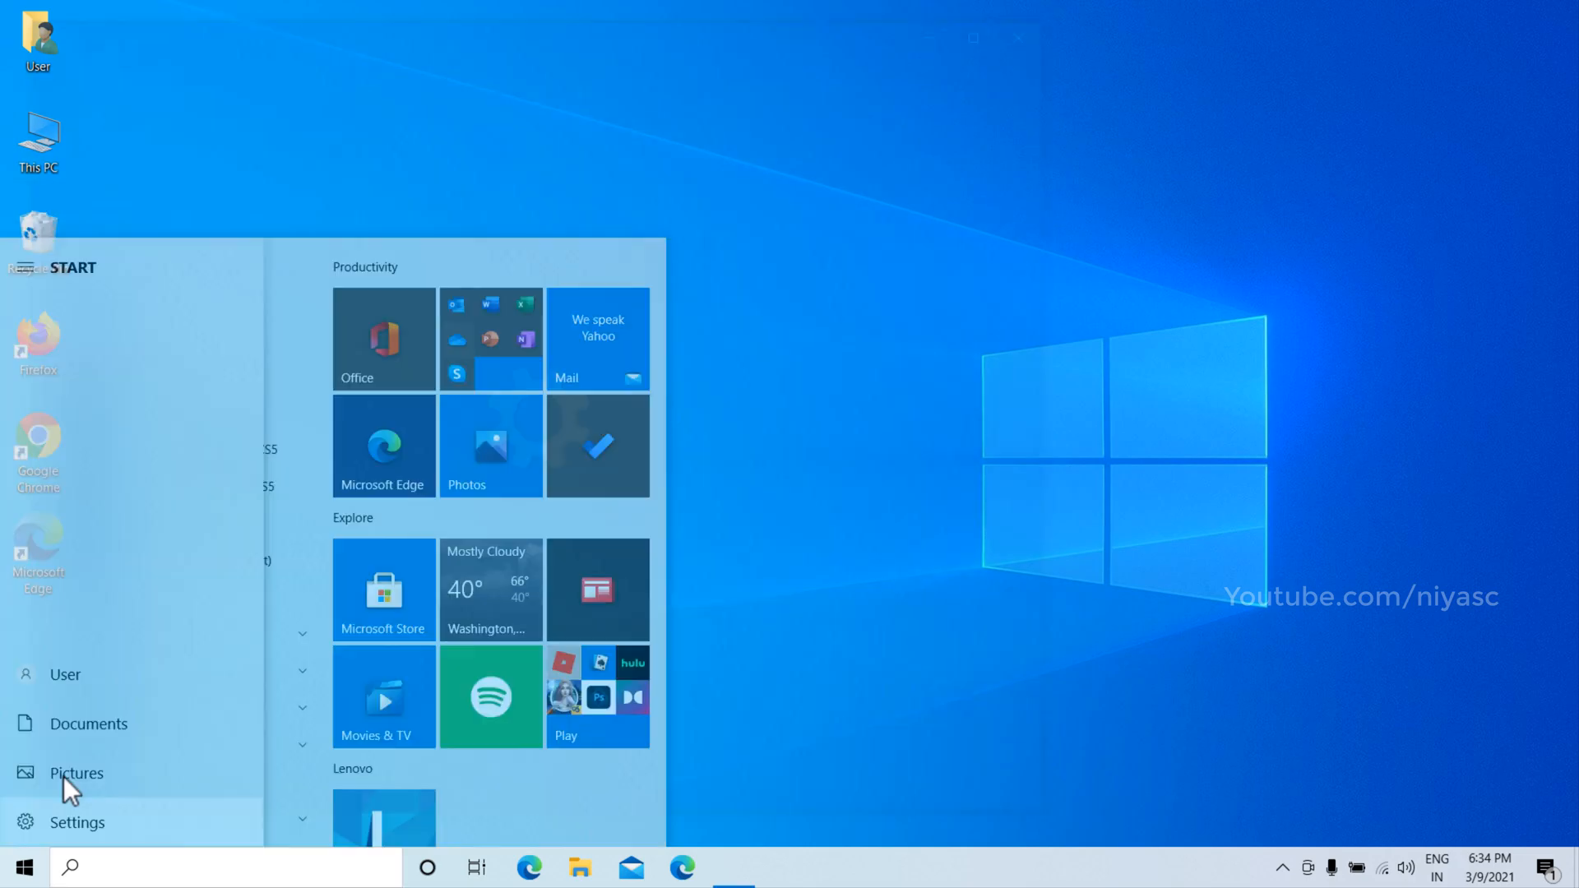
Reach Settings > Update & Security > Recovery with the Advanced startup section in view
click(77, 823)
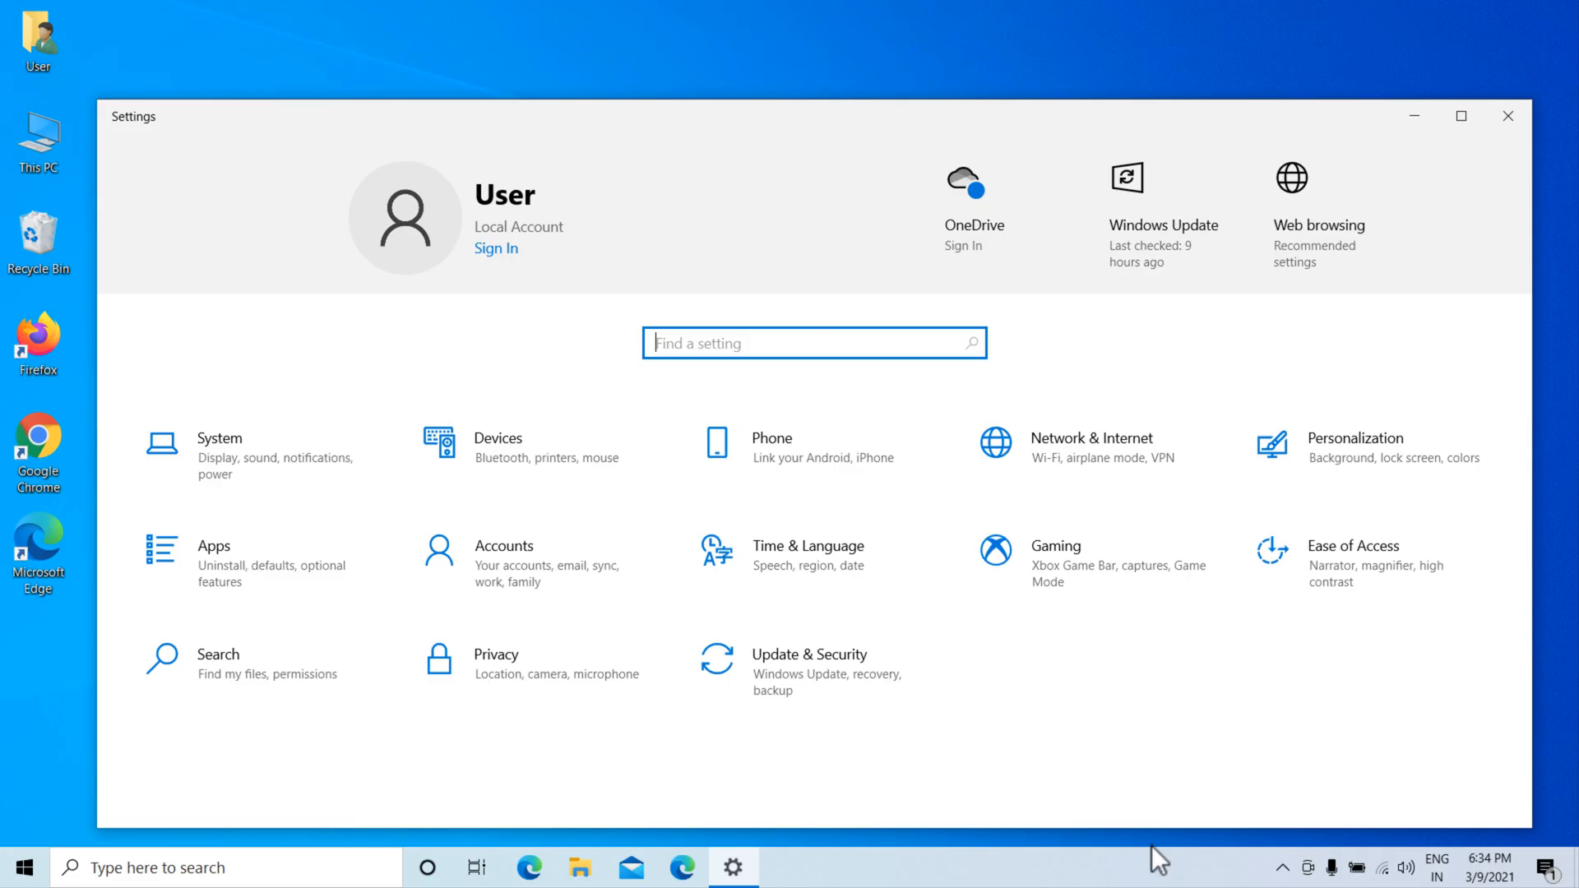
mouse_move(896, 712)
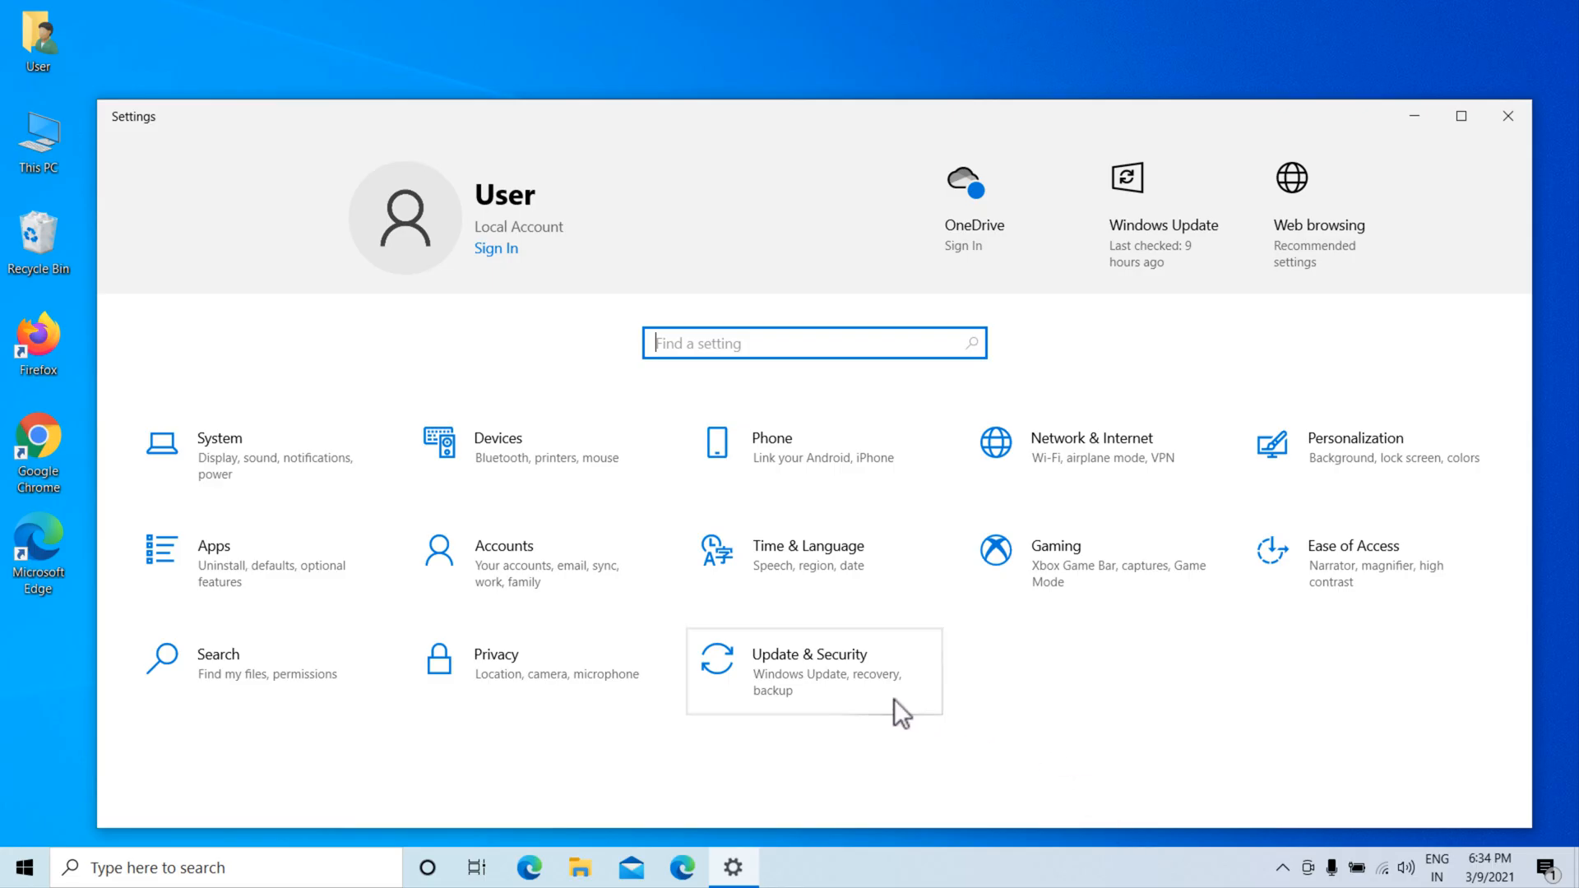
click(811, 669)
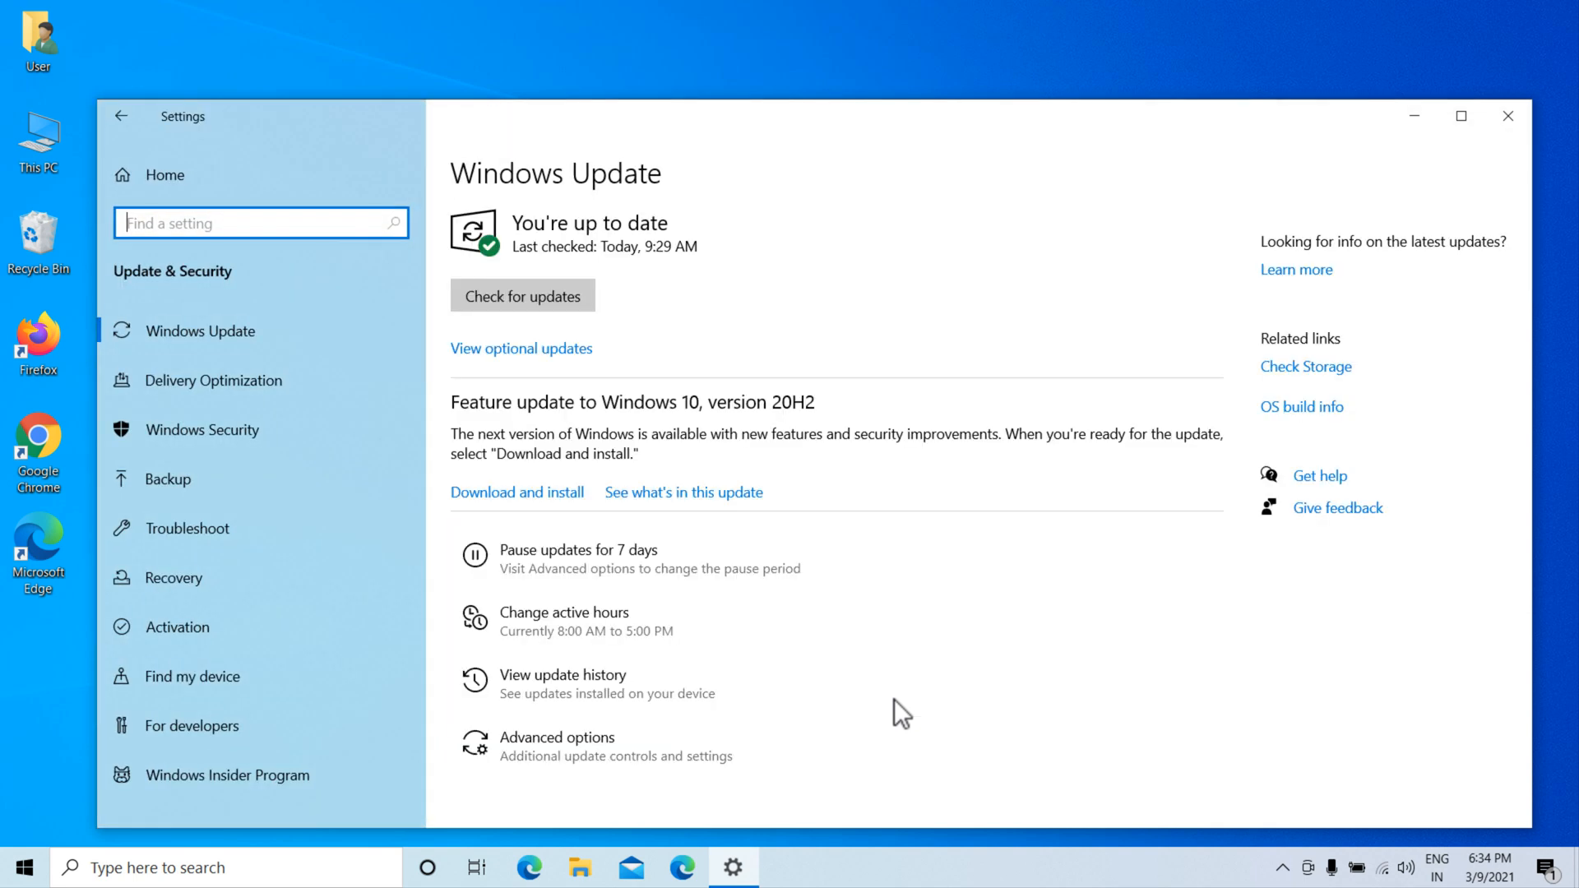
mouse_move(293, 589)
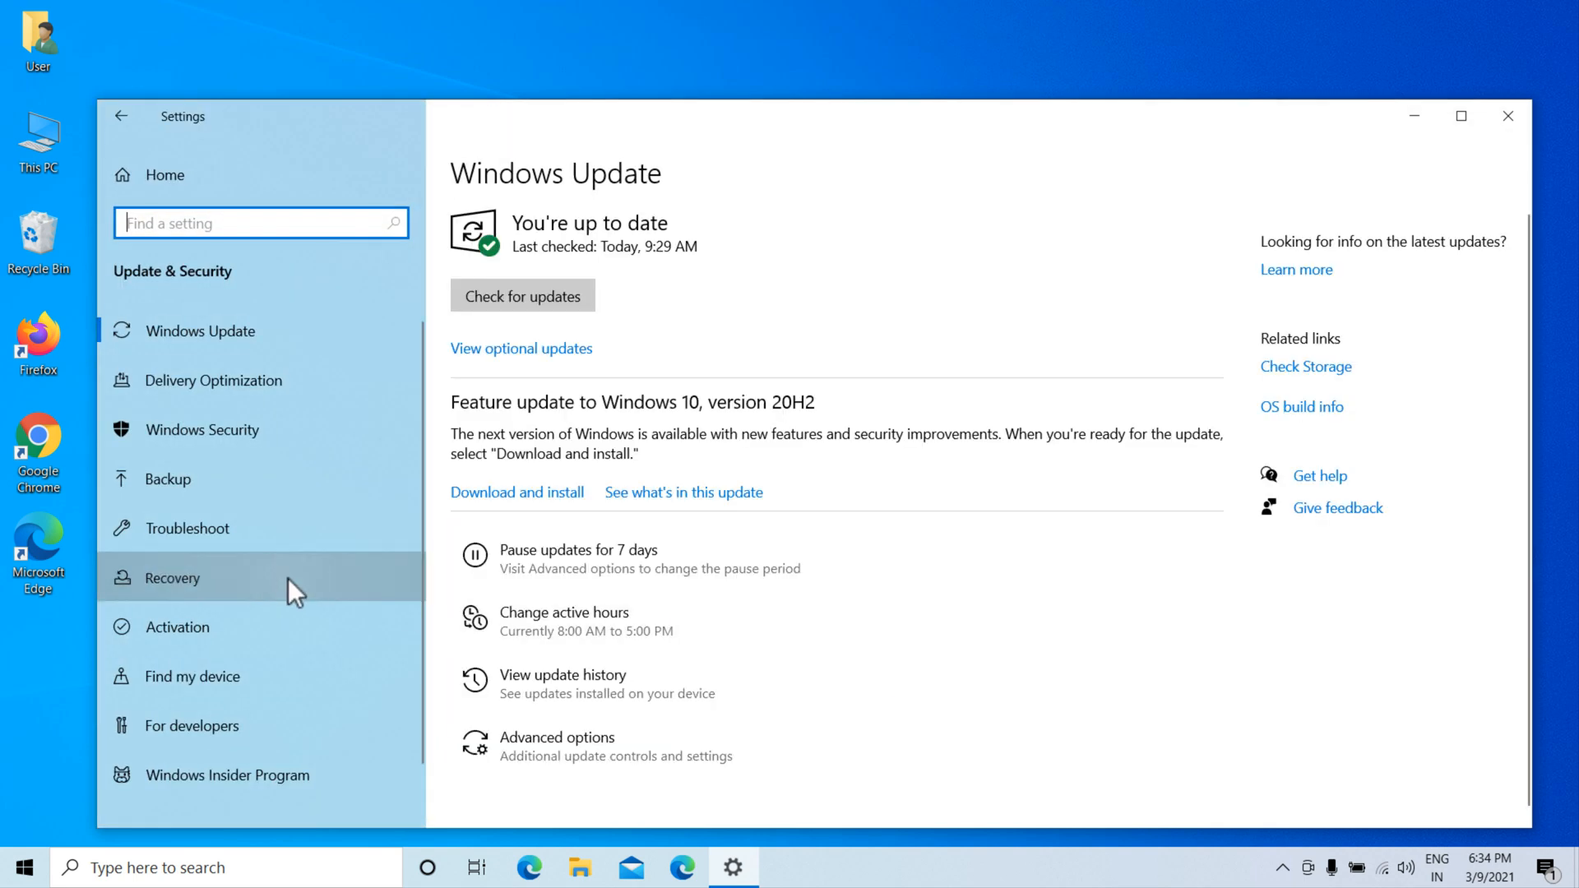
click(172, 578)
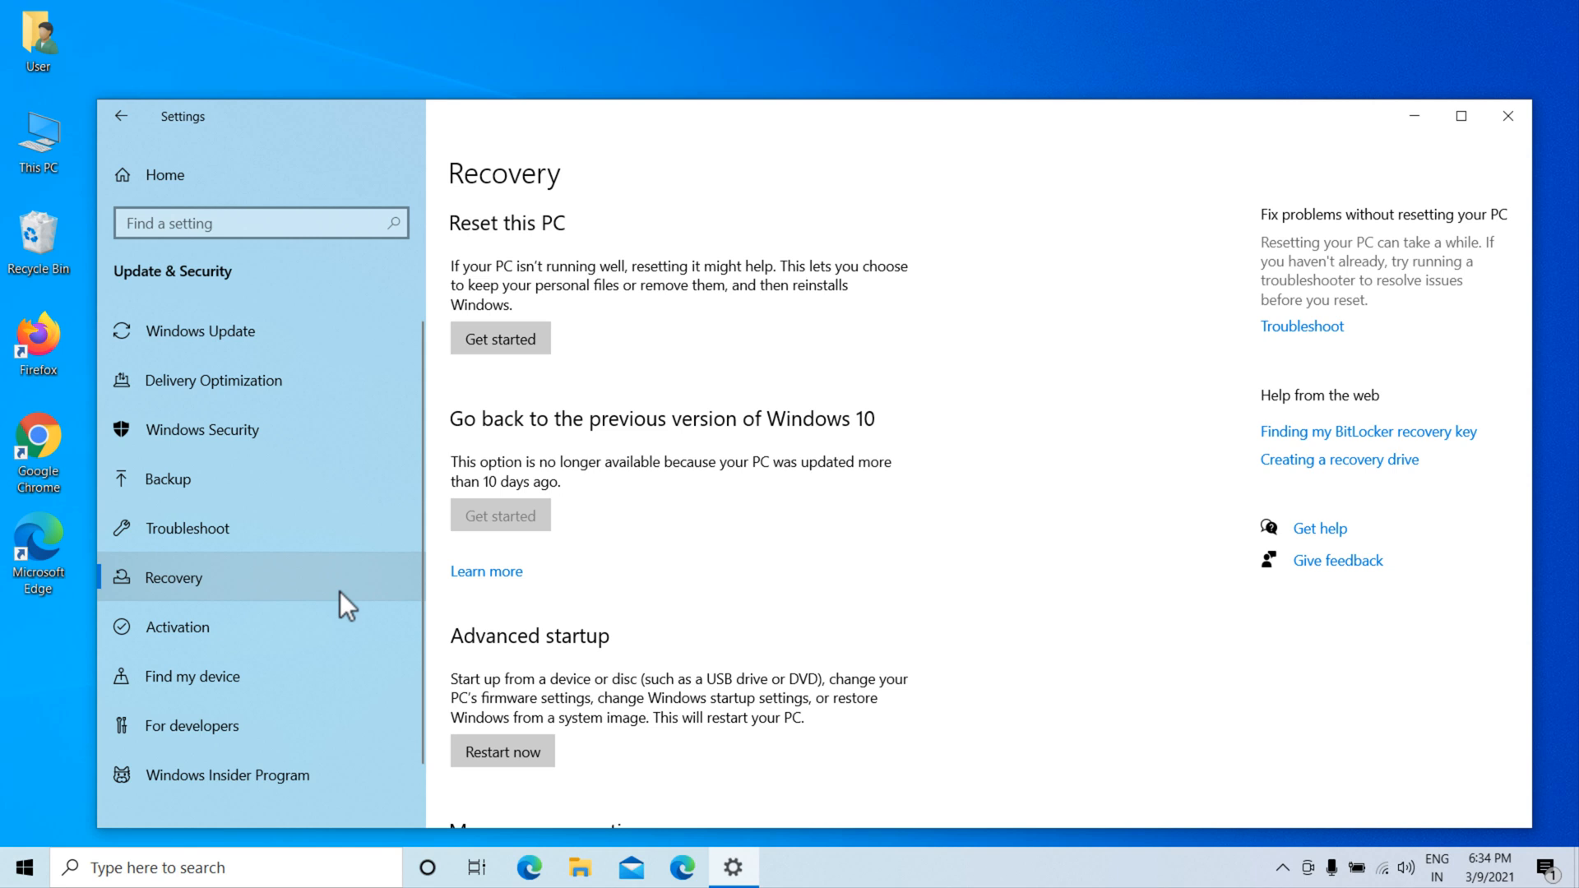
scroll(down, 3)
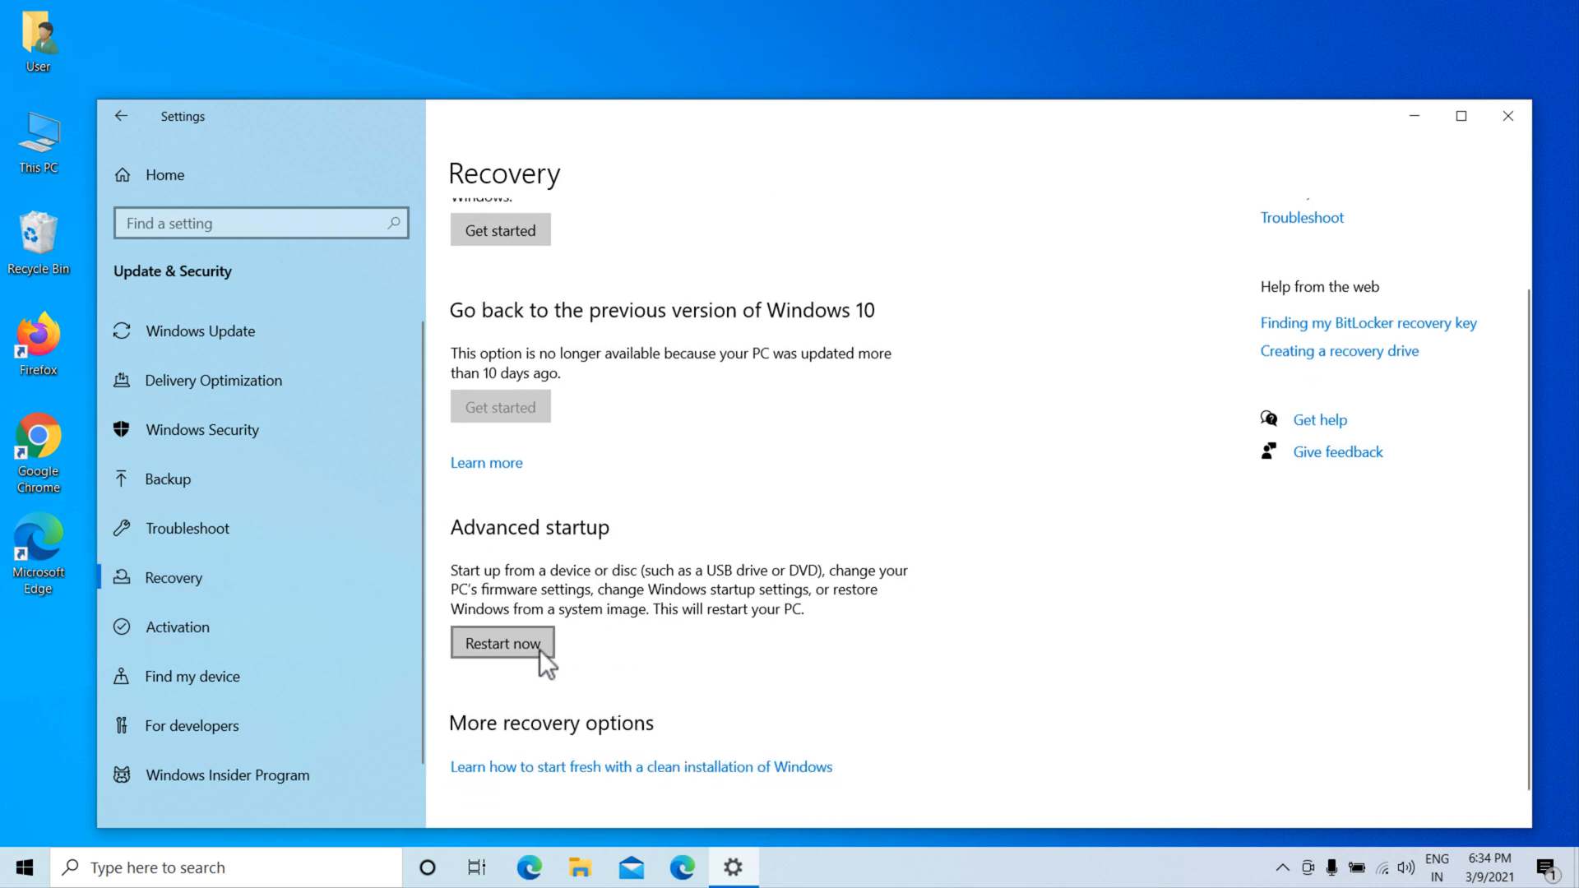
Restart into advanced startup and go through Troubleshoot to the UEFI Firmware Settings page
click(501, 643)
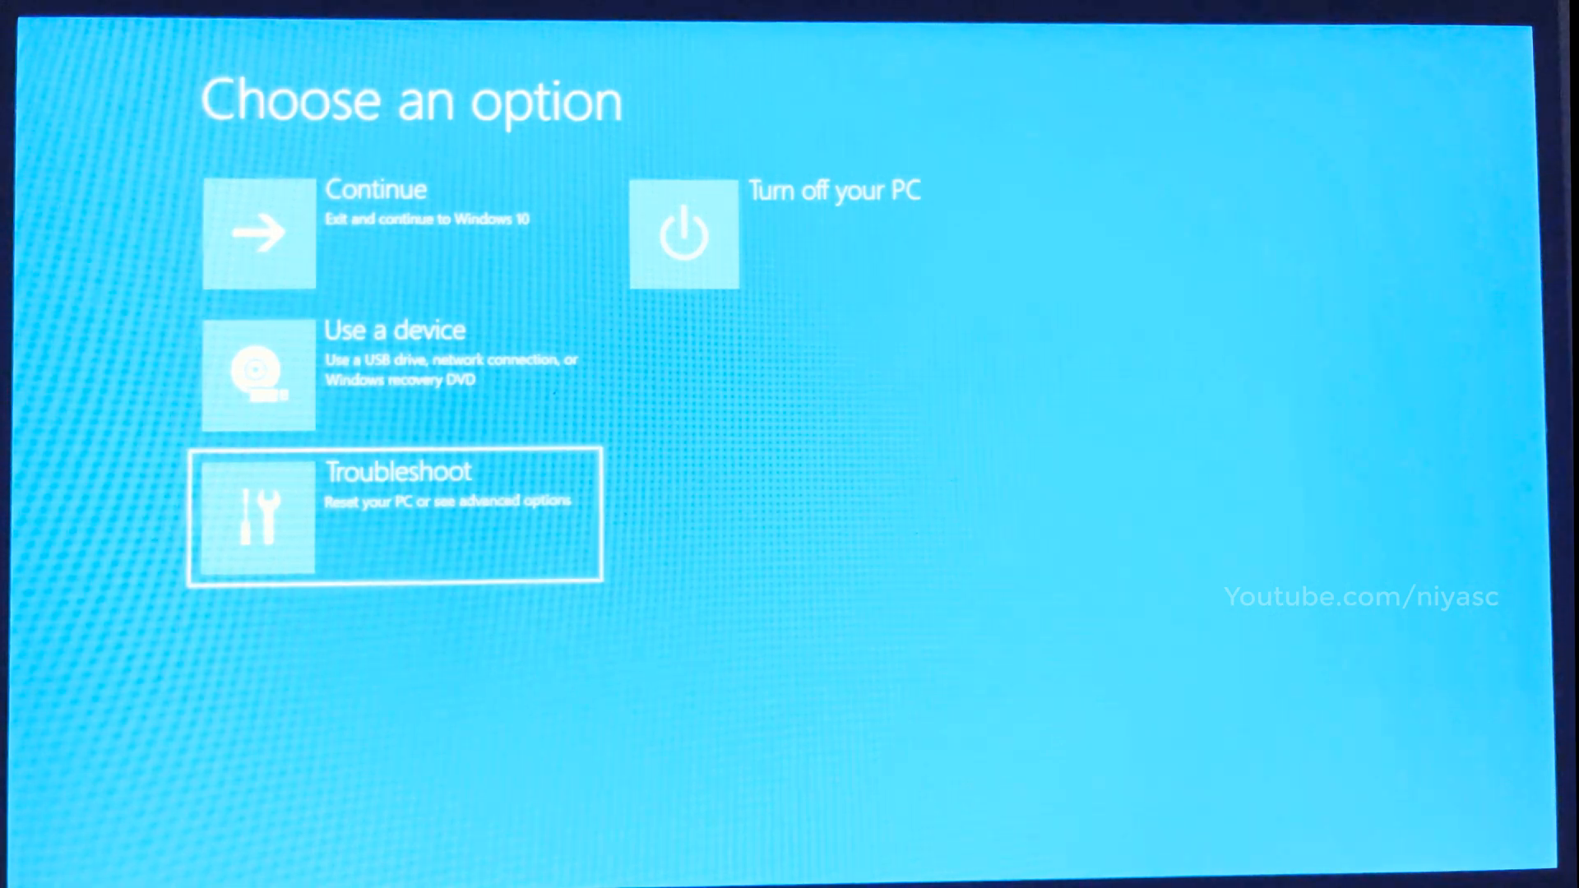
click(395, 514)
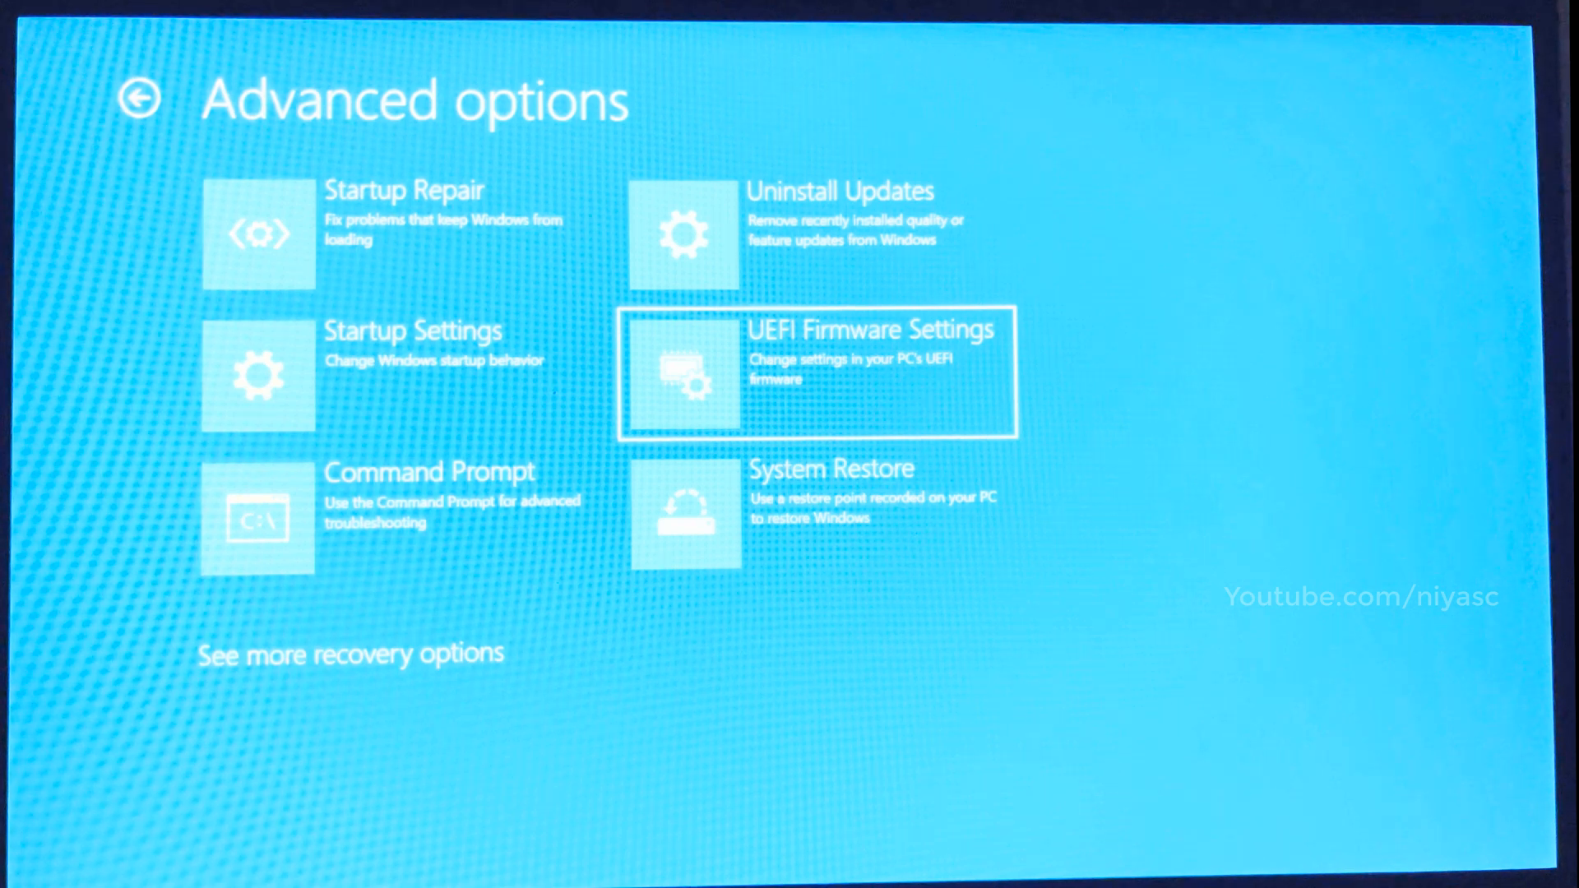
click(816, 374)
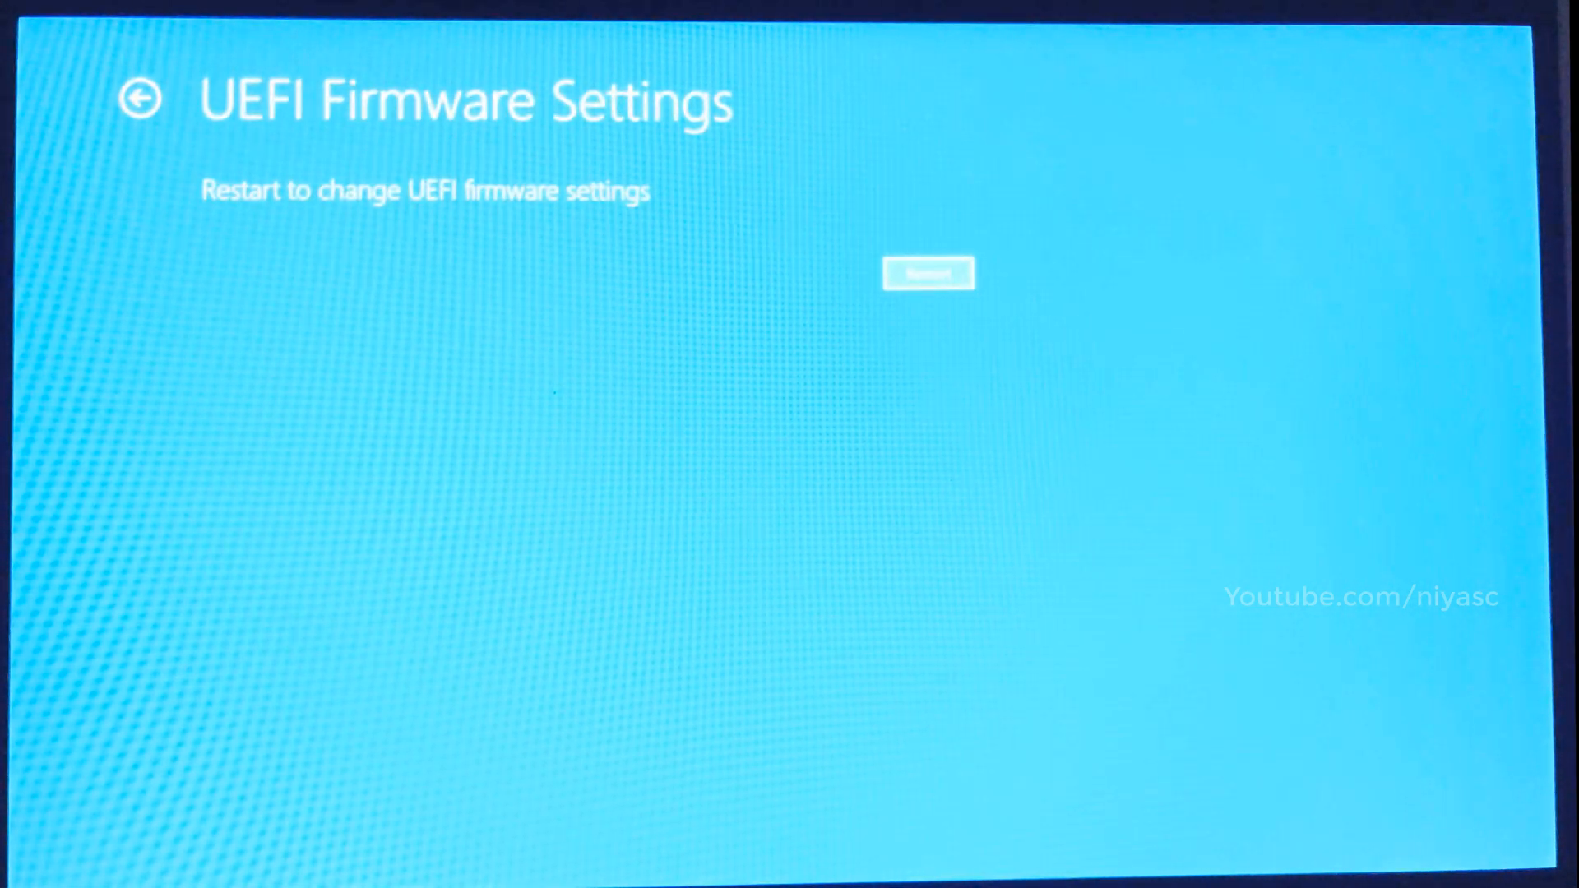
Restart into the Lenovo Setup Utility and show its Boot tab with boot mode and order
click(927, 274)
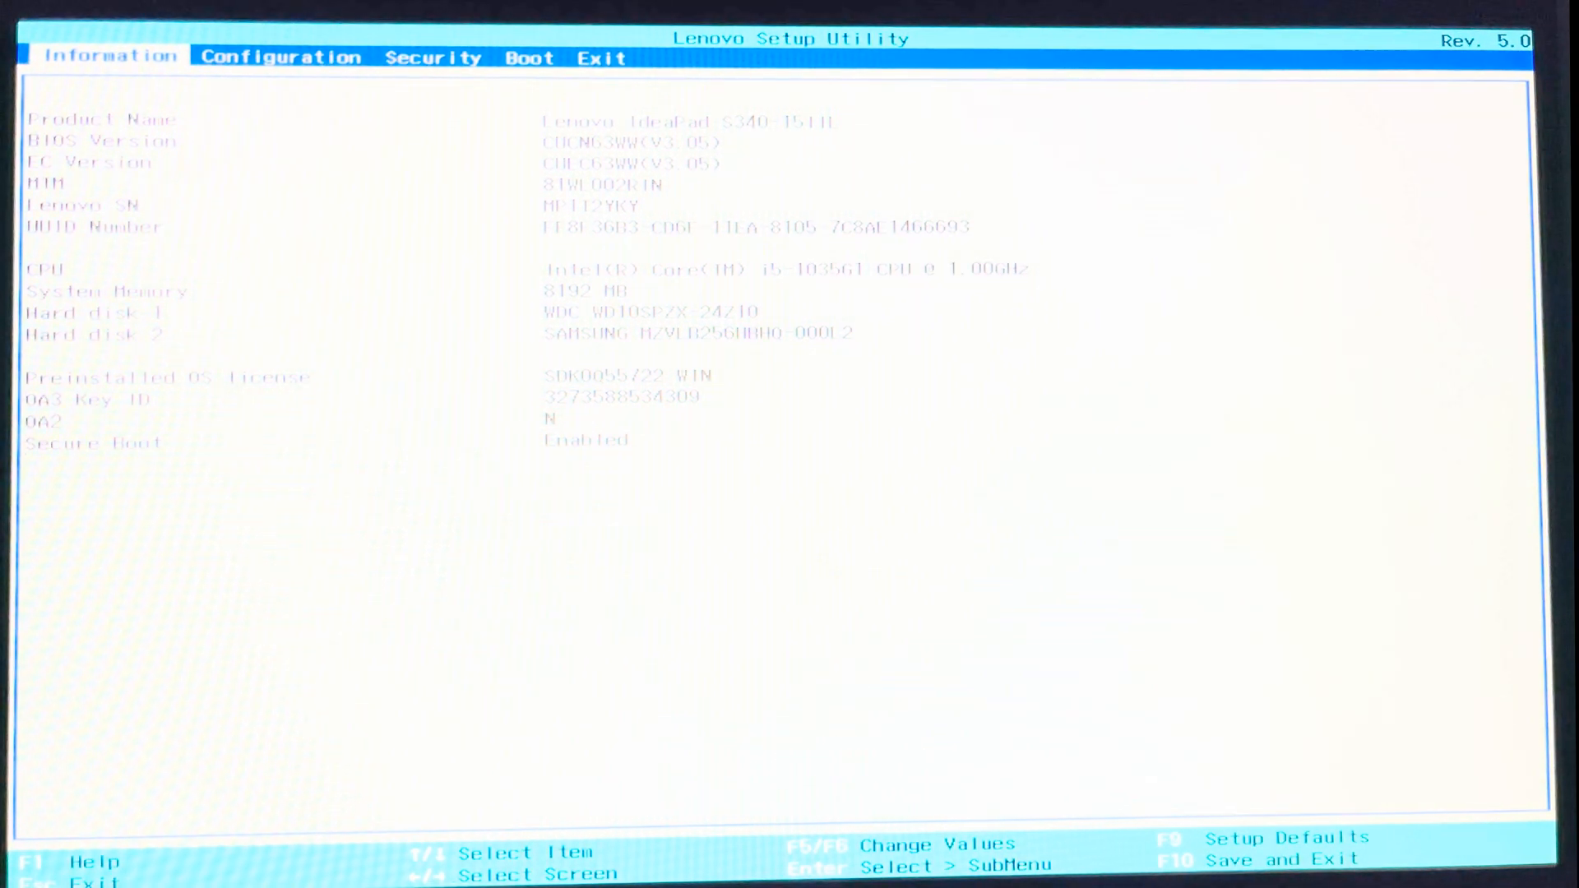
click(283, 58)
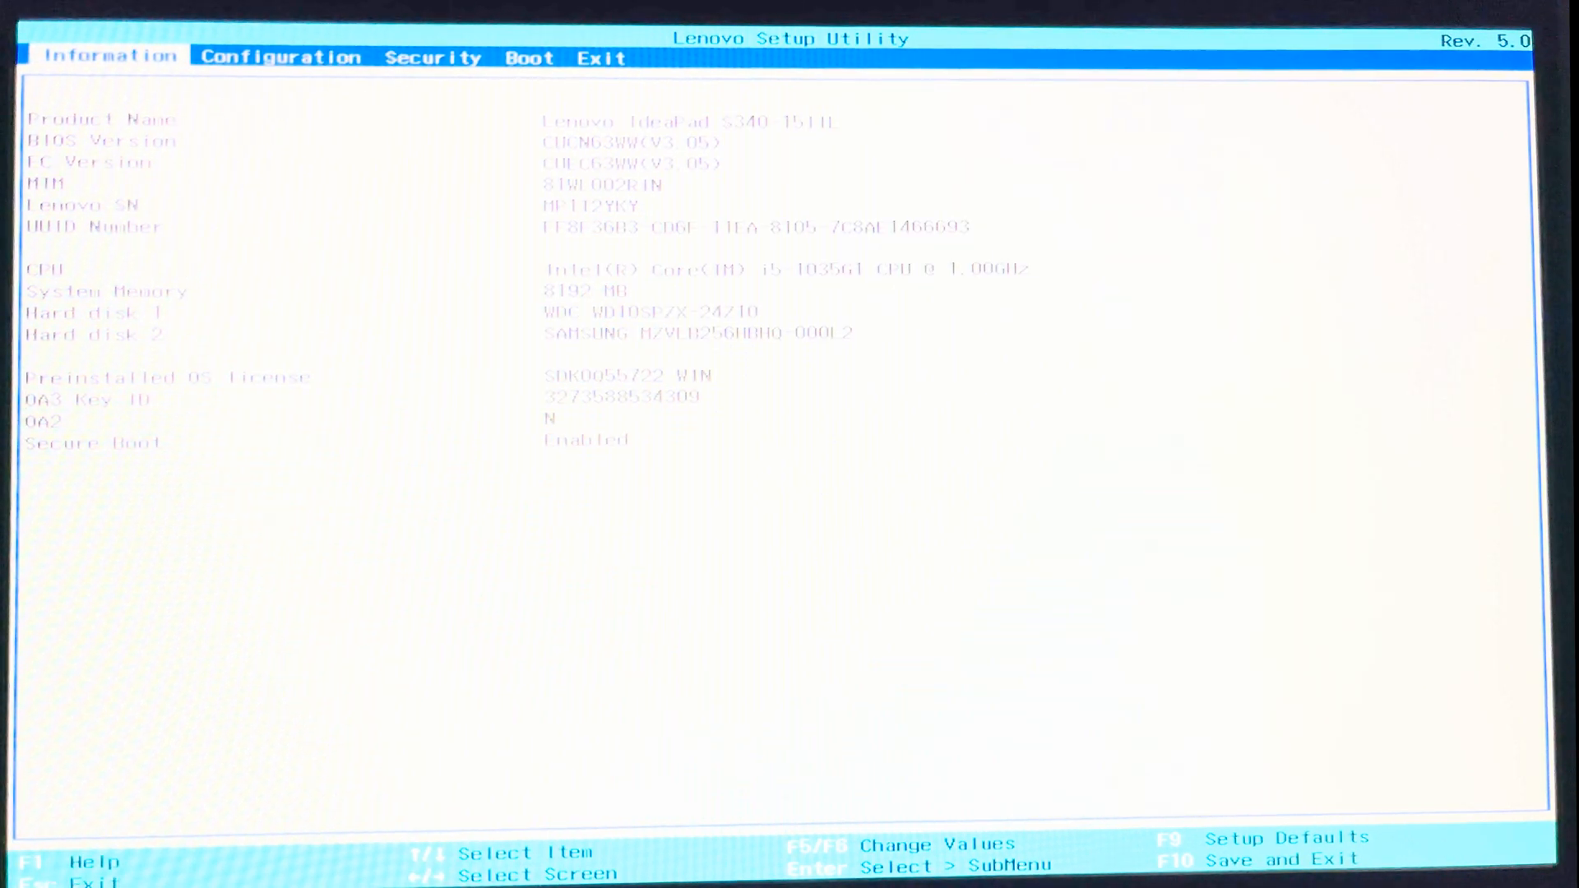
click(530, 56)
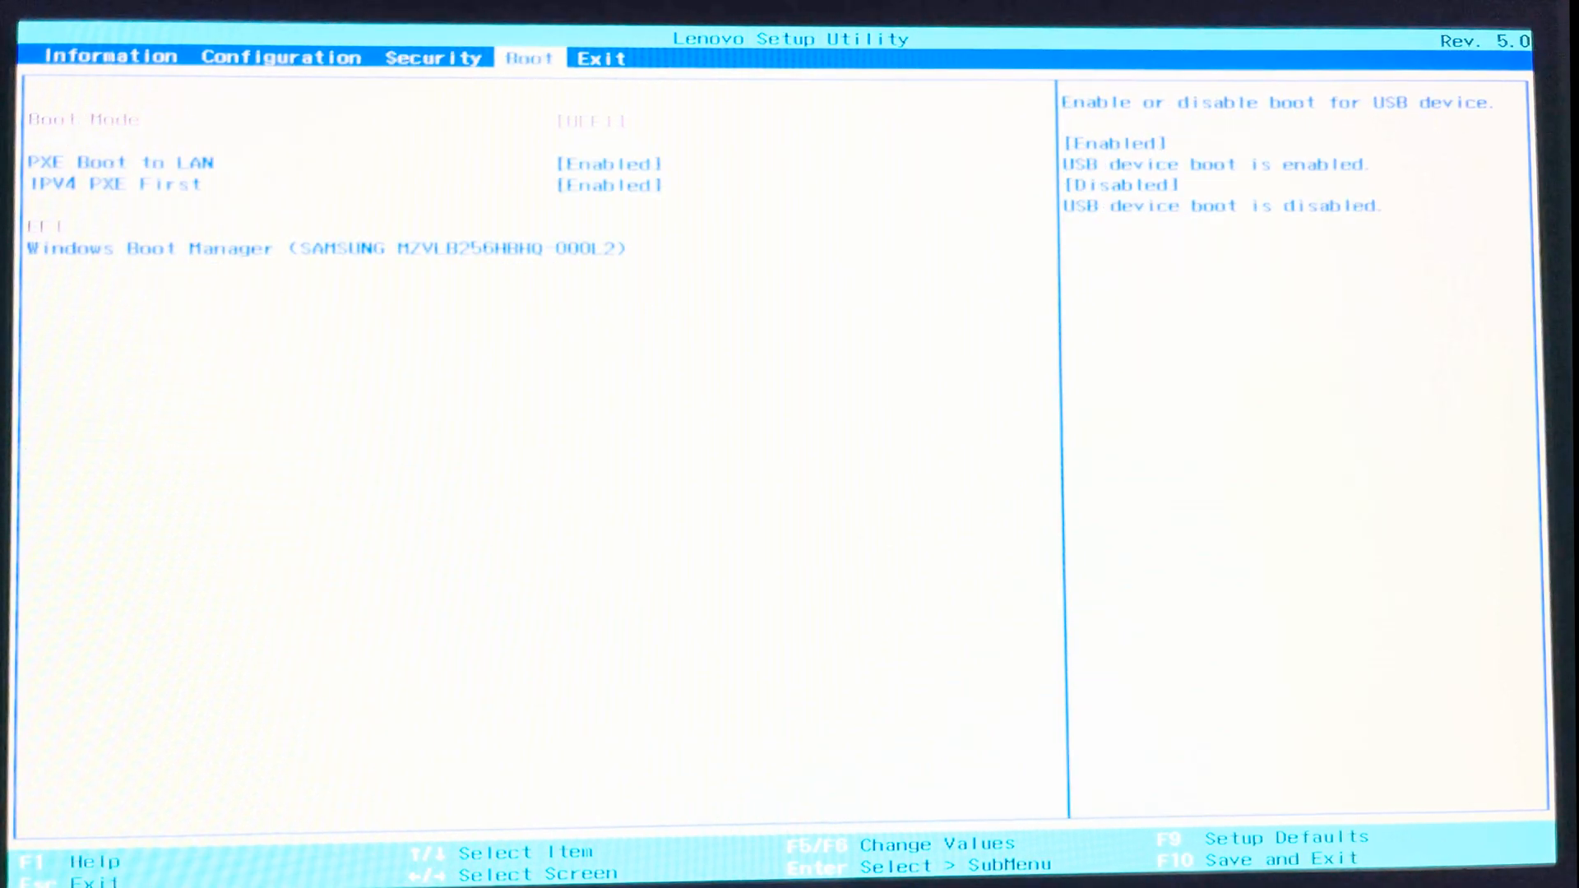